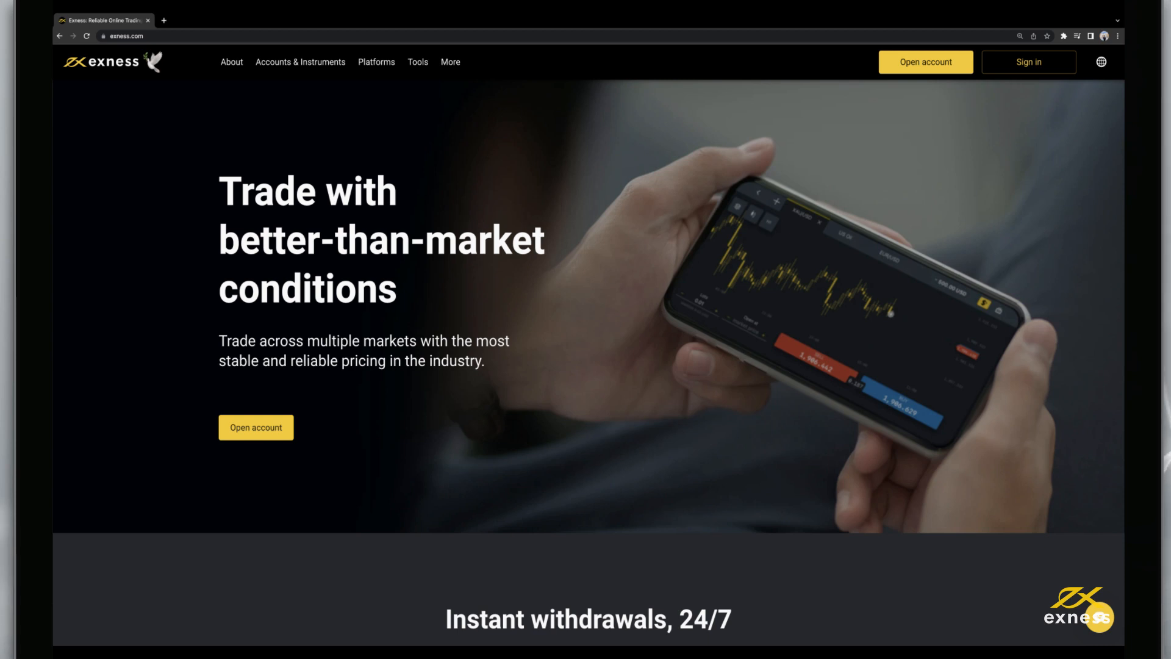
Choose MetaTrader 5 from the Platforms list on exness.com
click(376, 62)
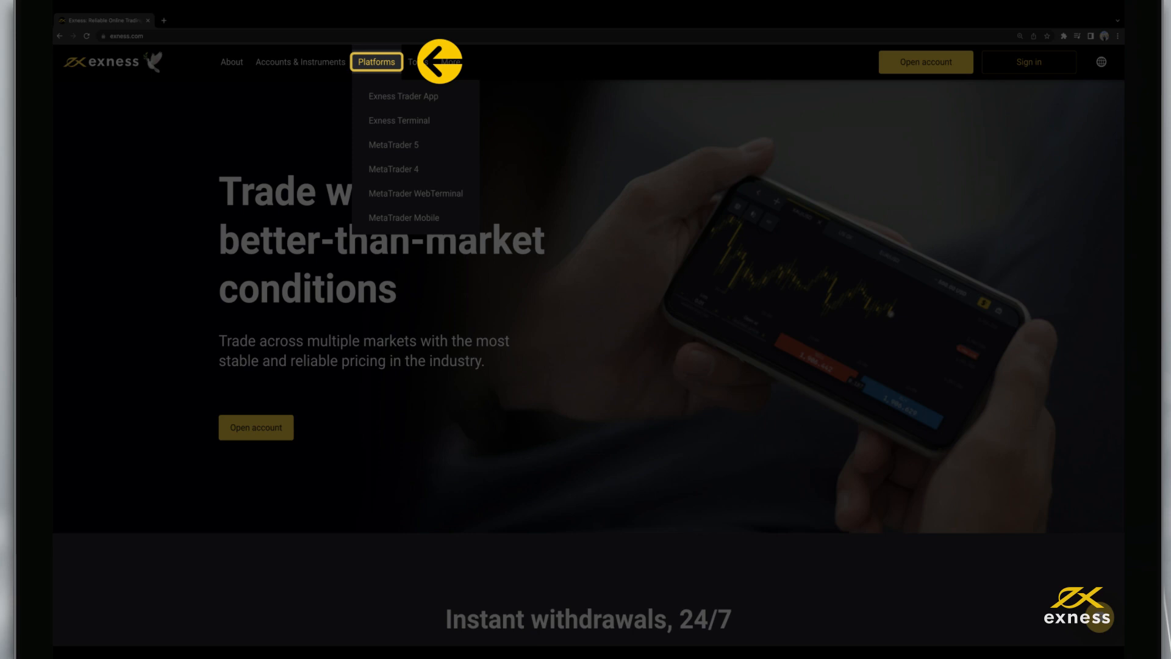
mouse_move(414, 144)
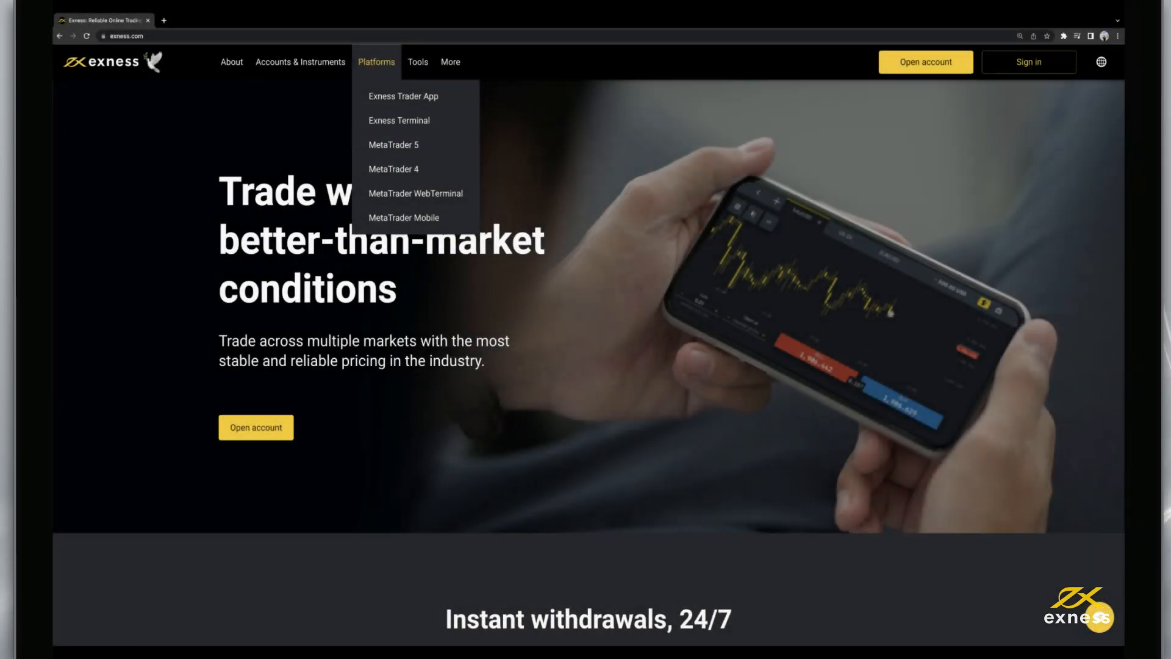
click(393, 144)
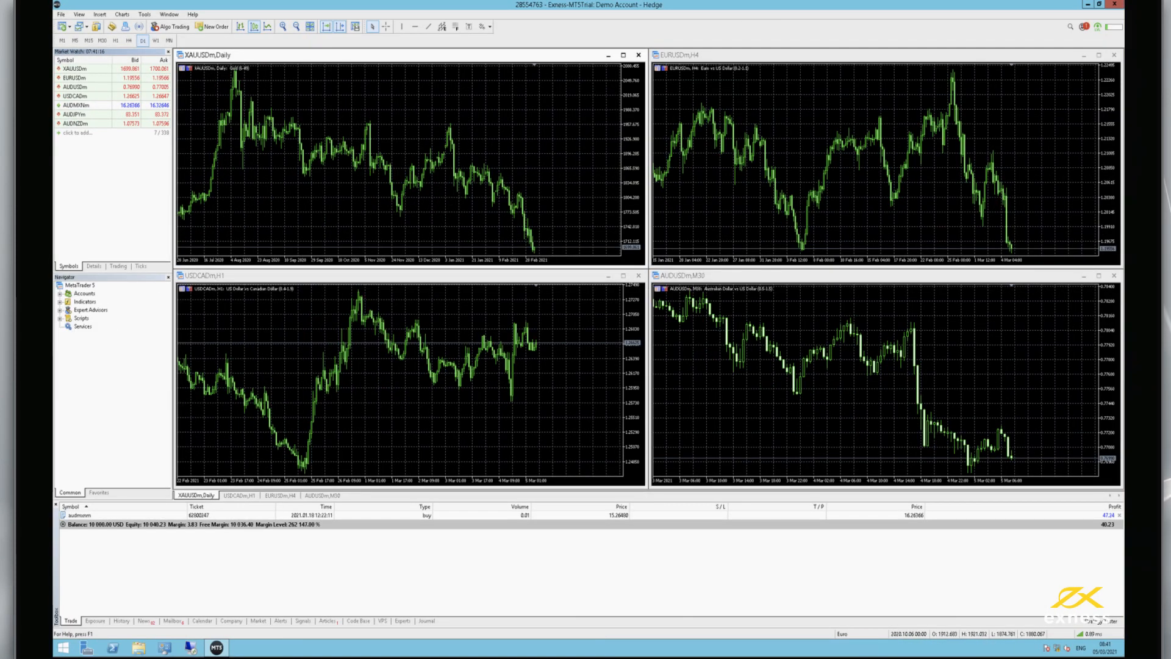
Choose File > Login to Trade Account in MetaTrader 5
click(61, 13)
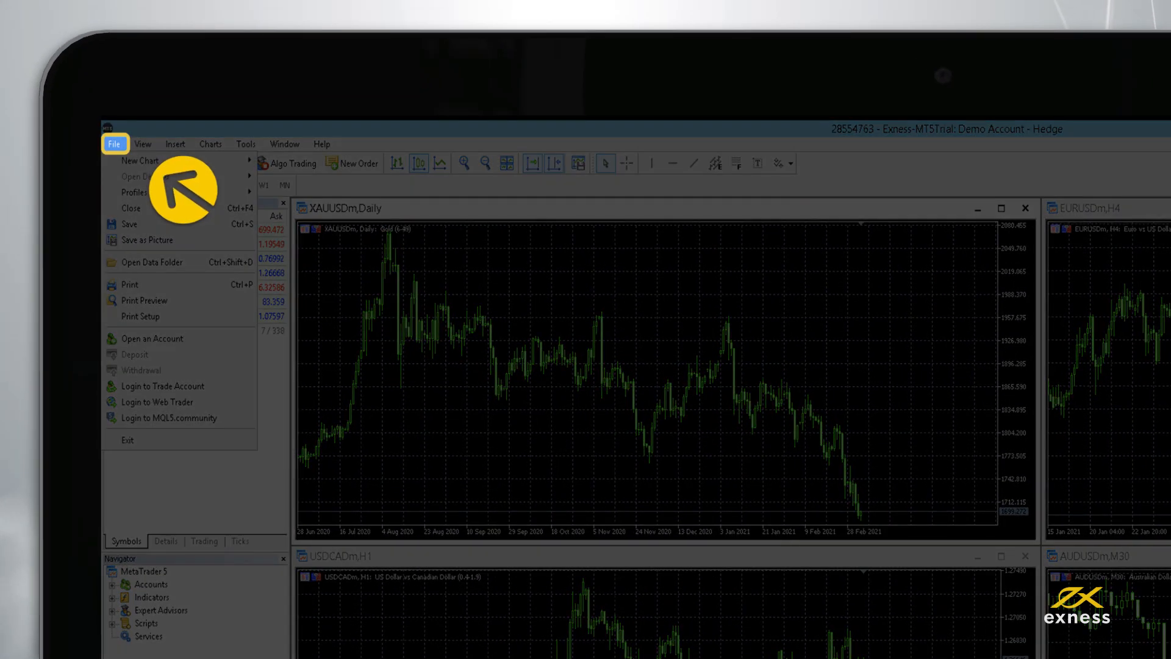
mouse_move(163, 385)
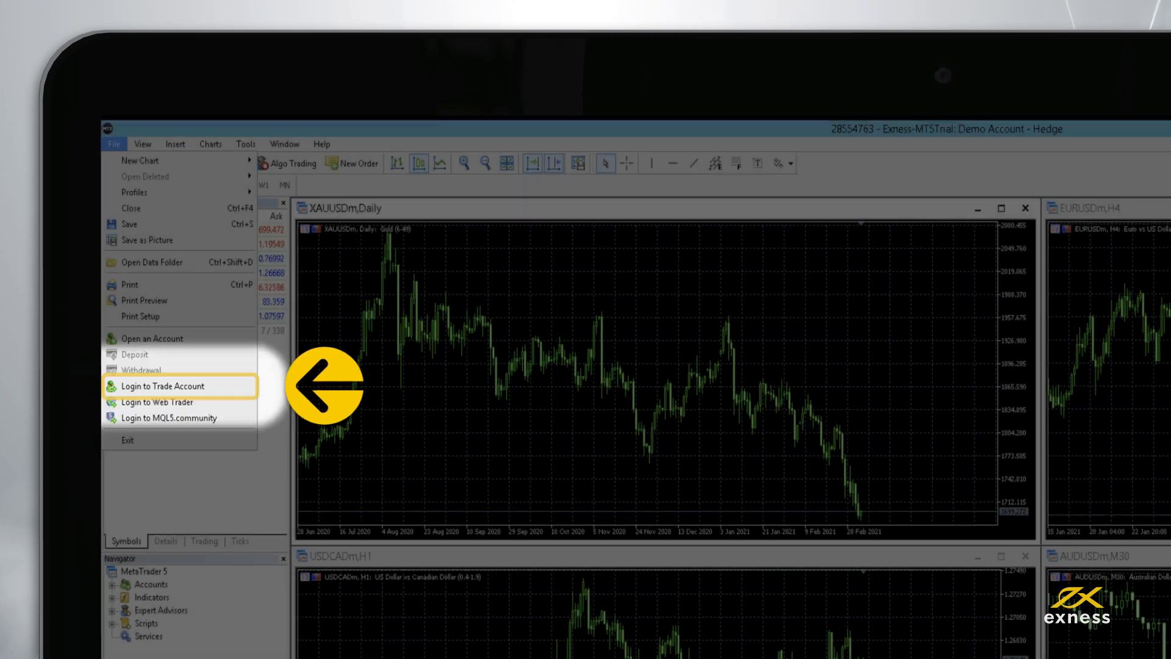
click(162, 387)
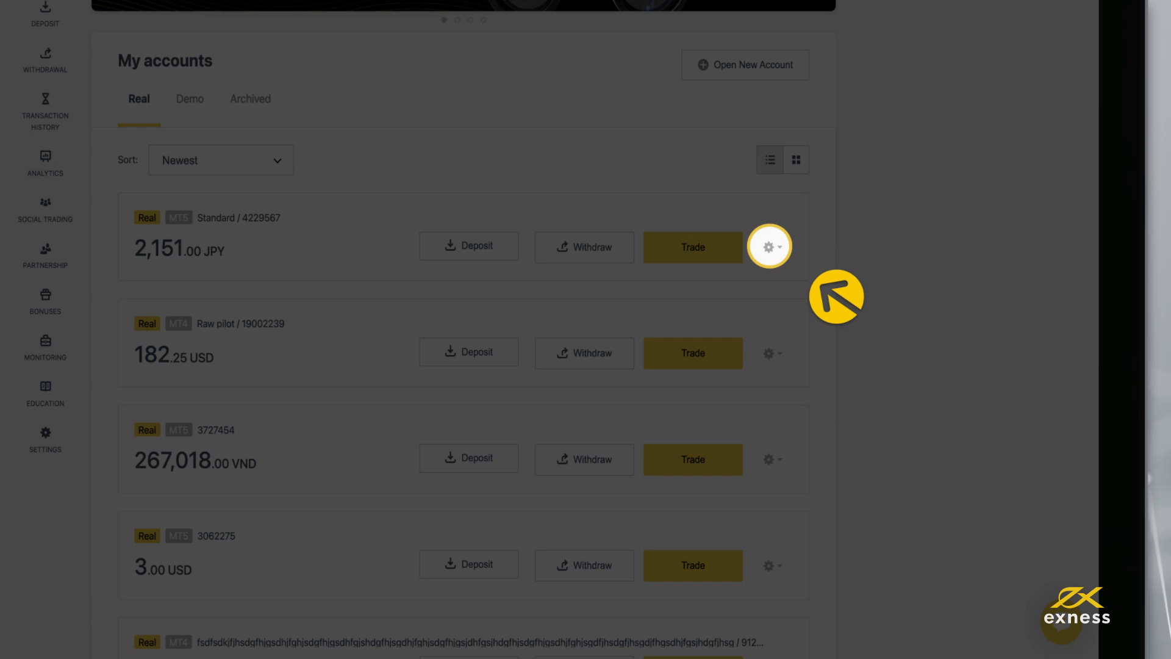
Show the Standard real account's settings, including Change trading password
click(770, 247)
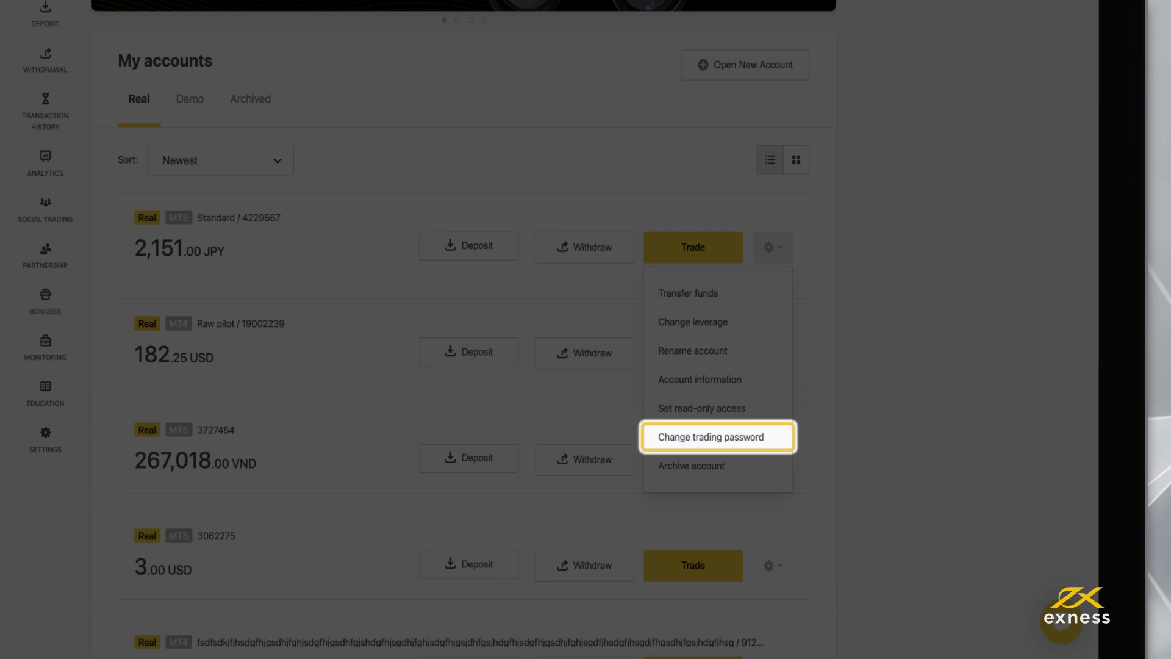
mouse_move(700, 407)
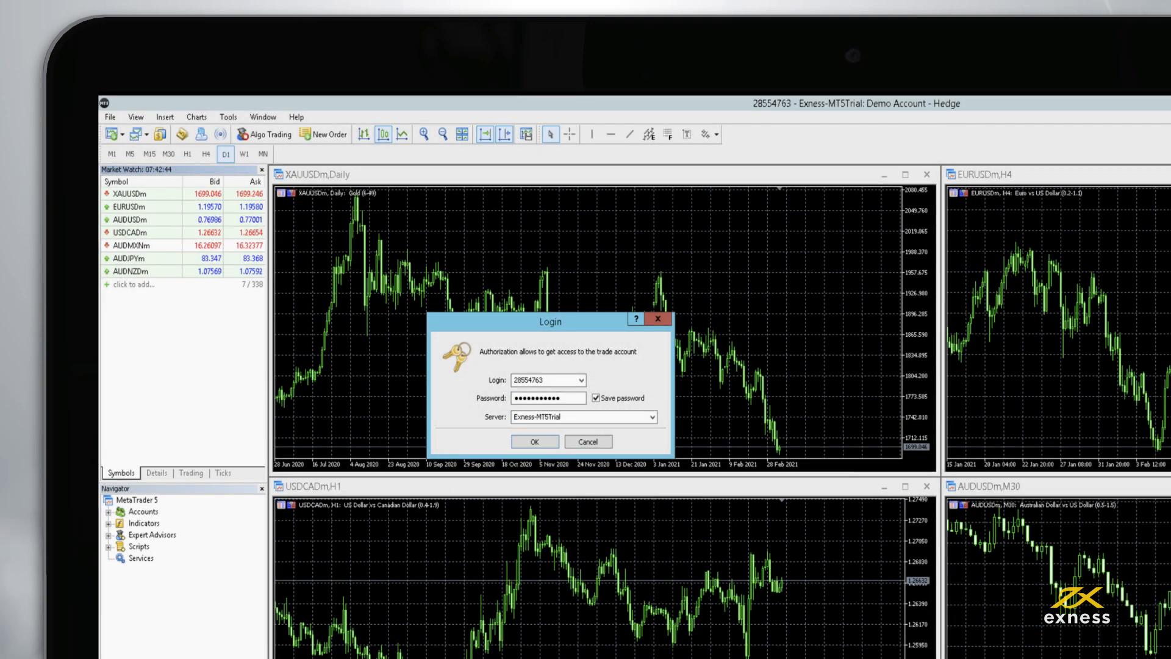
Confirm the login to the Exness-MT5Trial account with the saved password
click(534, 441)
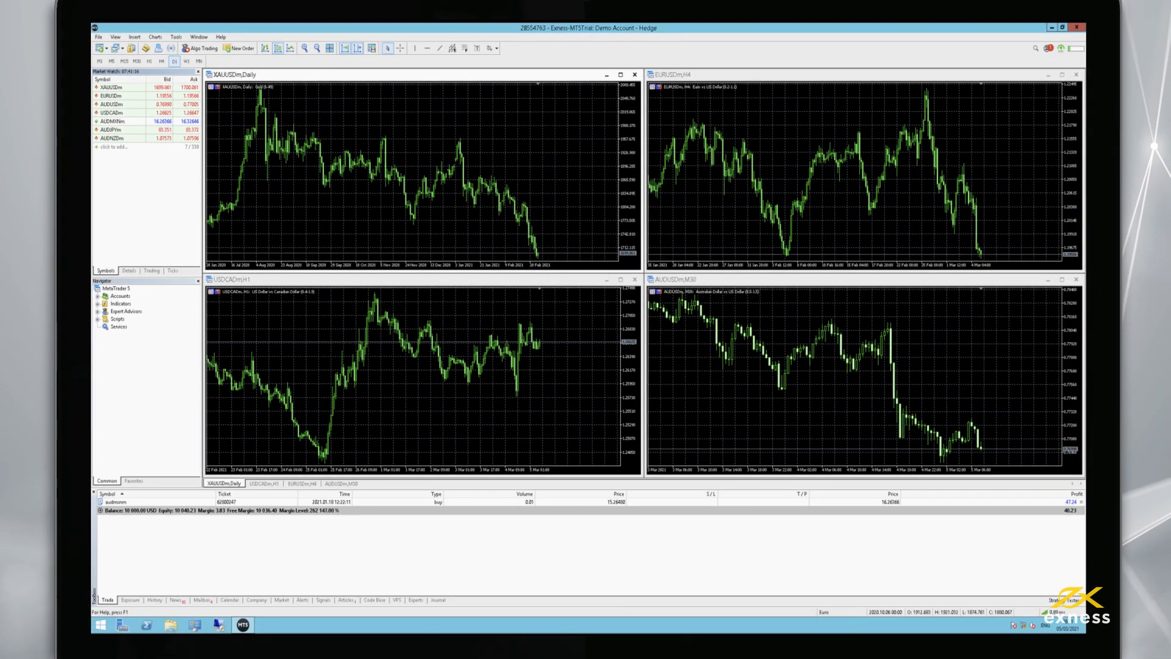